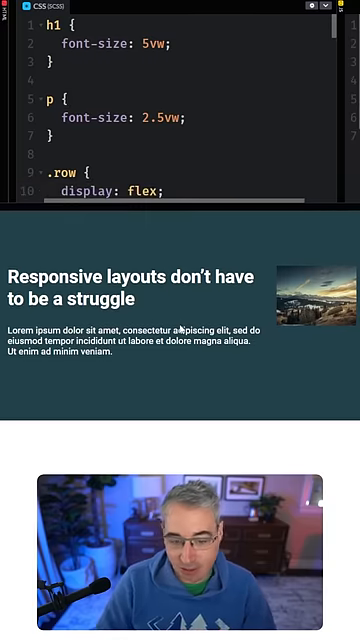
# Wrap the h1 font size in clamp(3rem, …, 6rem) in the CSS editor.
pyautogui.click(31, 17)
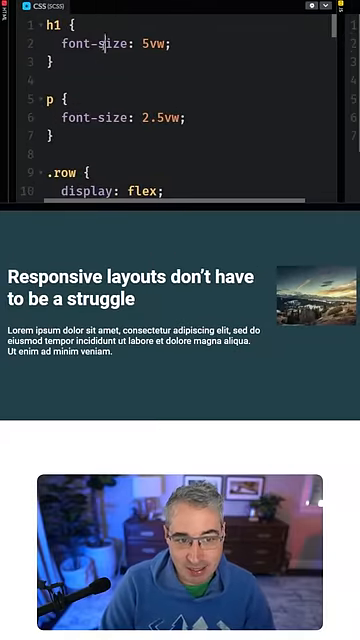
pyautogui.write('clamp')
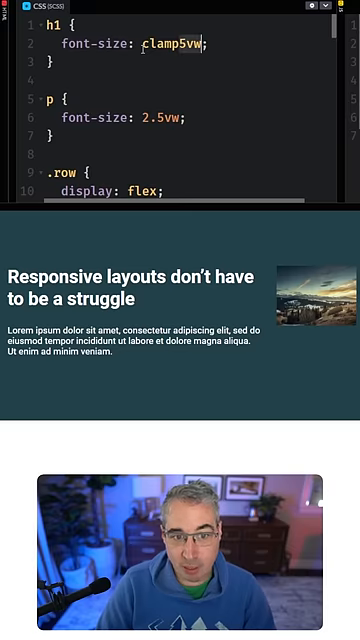
pyautogui.write('(')
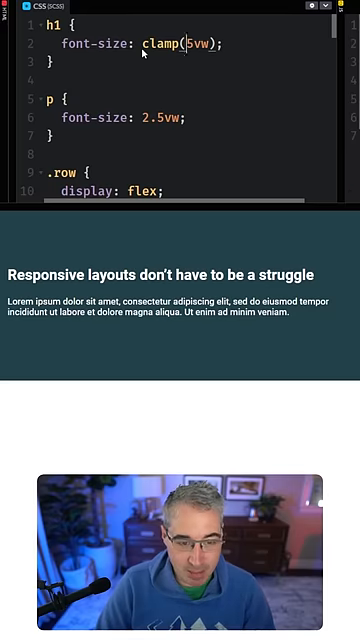
pyautogui.write('3rem,')
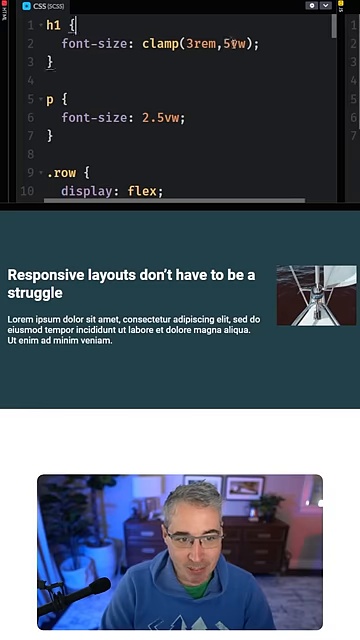
pyautogui.write('" "')
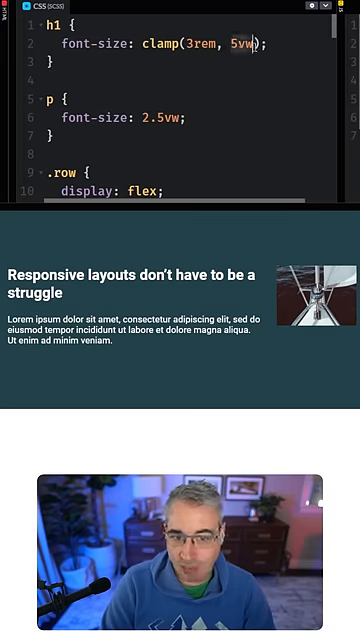
pyautogui.write(', 6rem')
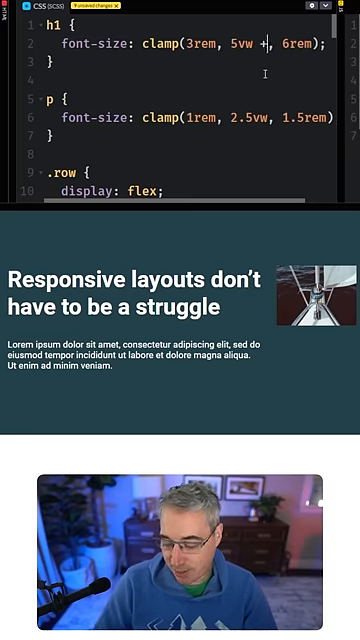
# Complete the paragraph clamp() upper bound as 1.5rem.
pyautogui.write('.5rem')
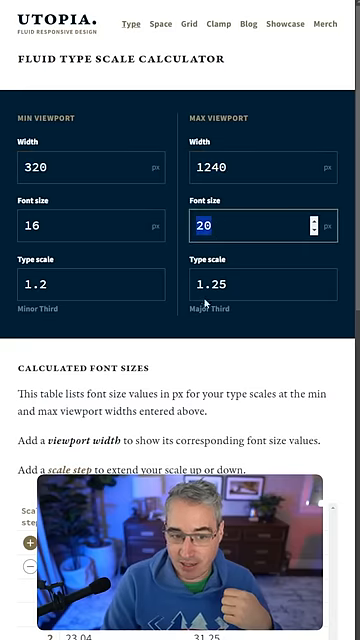
# Scroll Utopia down to the generated clamp() CSS for steps -2 through 5.
pyautogui.scroll(-3)
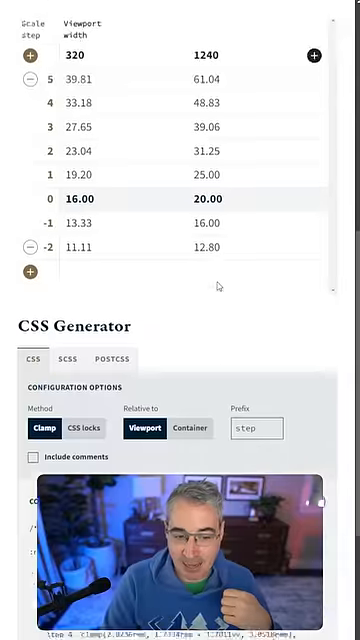
pyautogui.scroll(-3)
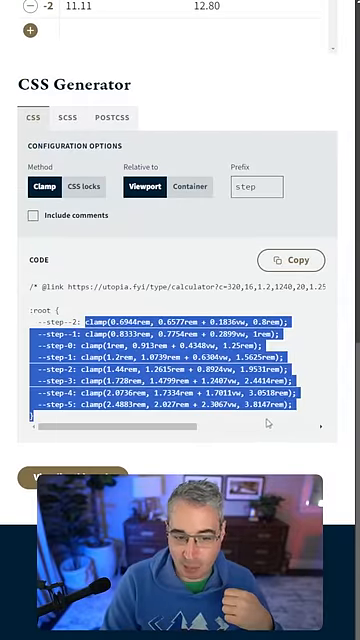